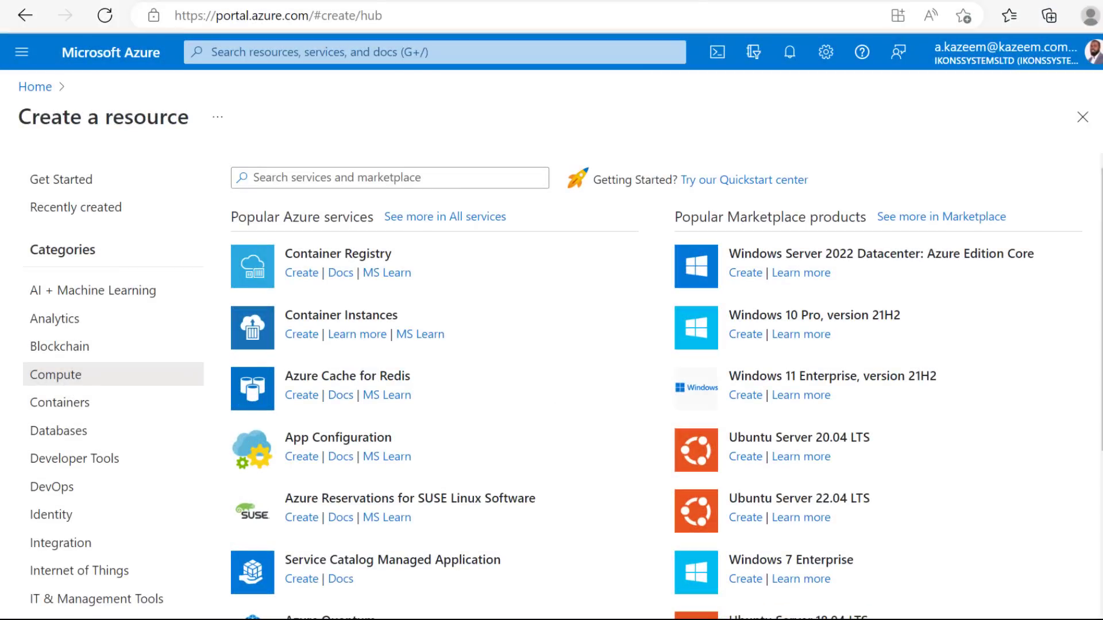
{"action": "scroll", "scroll_direction": "down", "scroll_amount": 3}
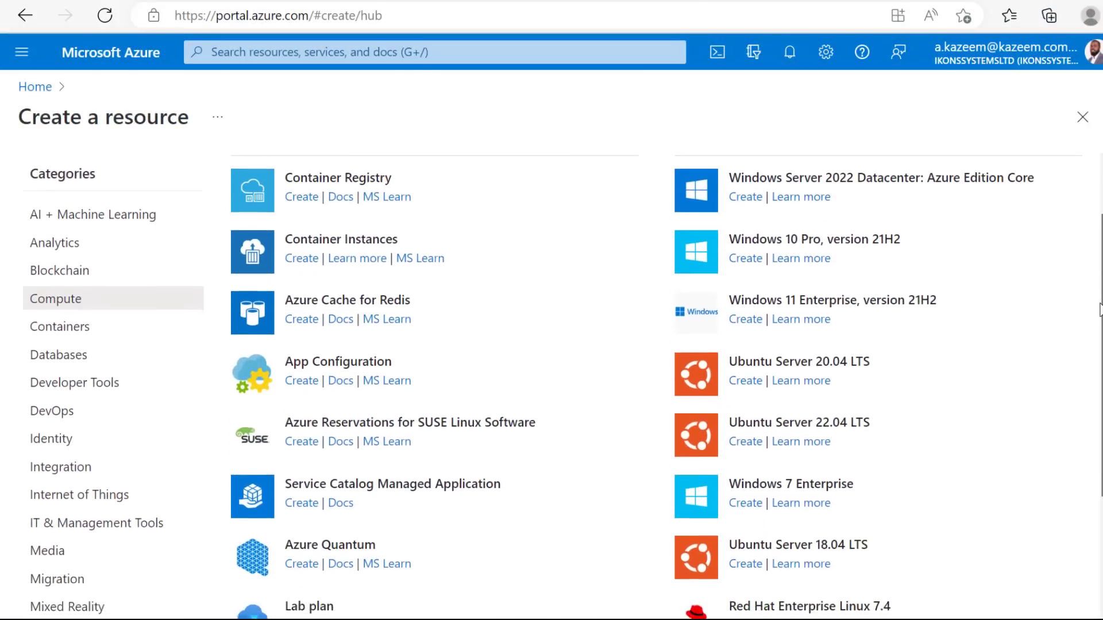
{"action": "scroll", "scroll_direction": "down", "scroll_amount": 3}
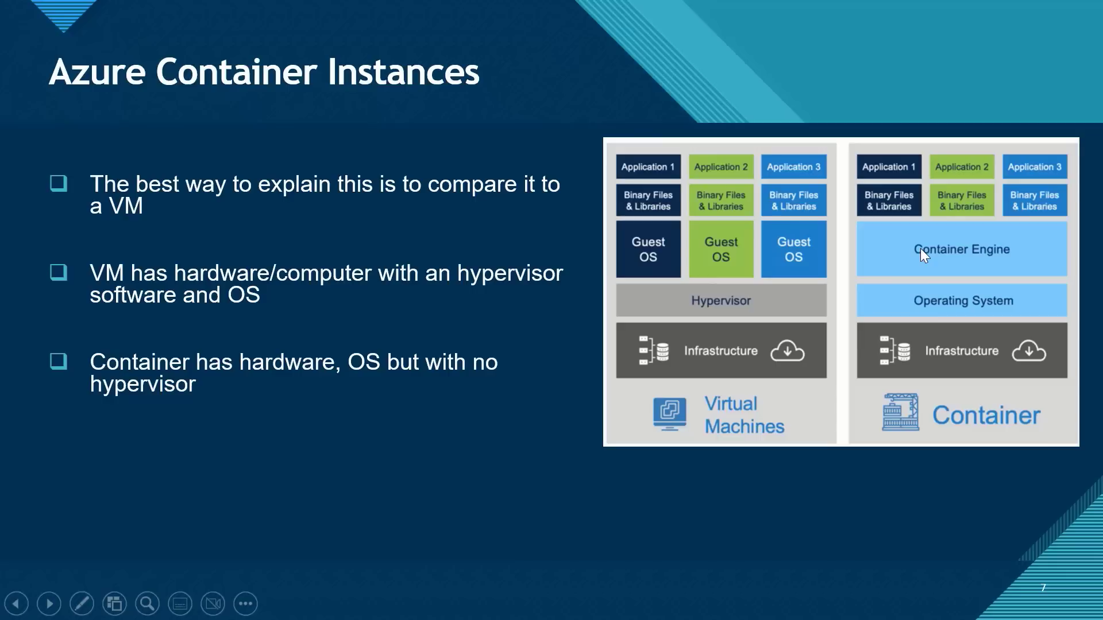
{"action": "mouse_move", "coordinate": [903, 255]}
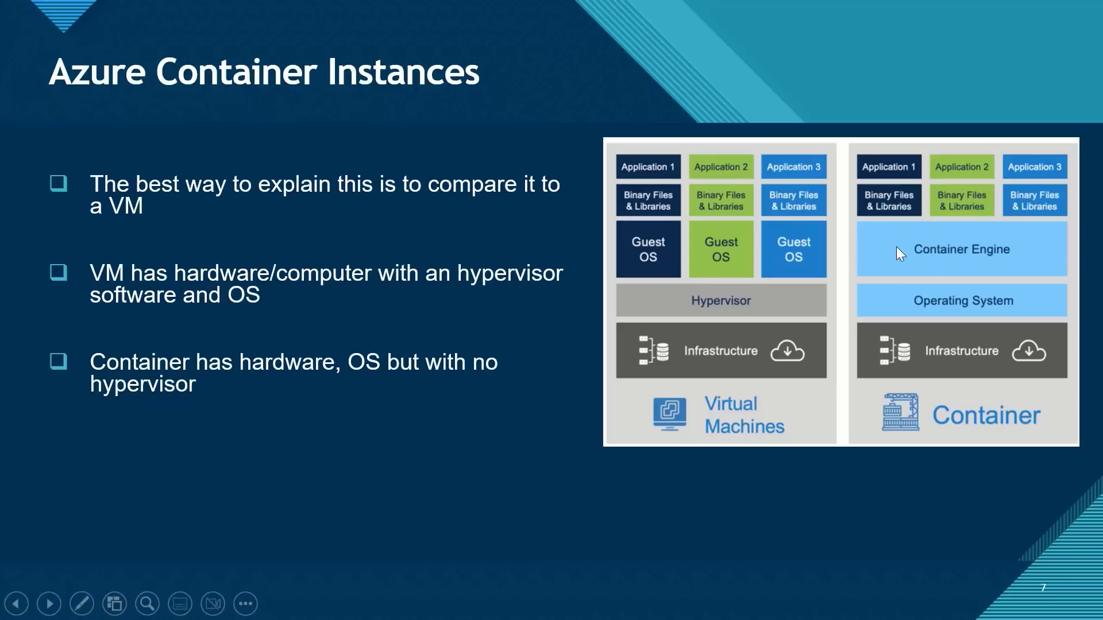